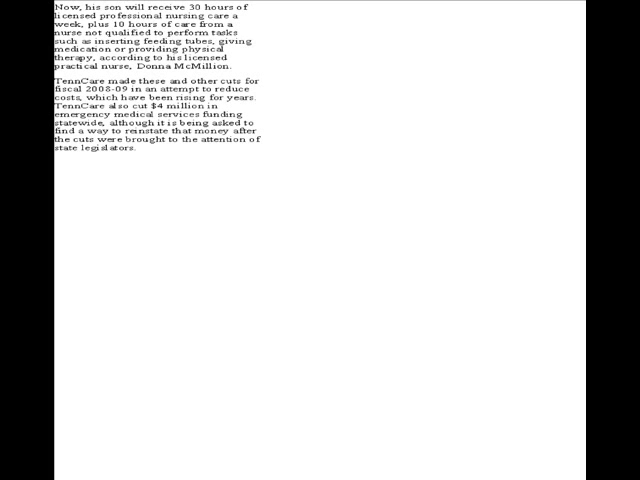
scroll("down", 3)
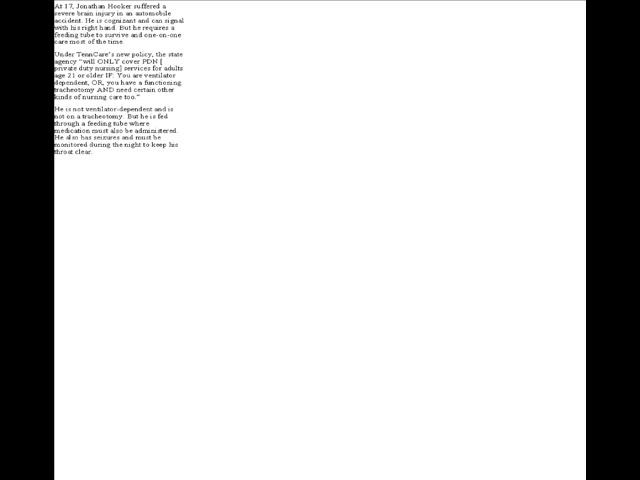
scroll("down", 3)
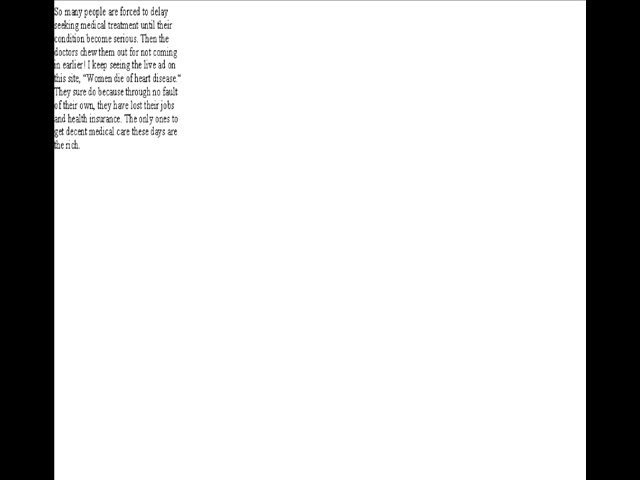
scroll("down", 3)
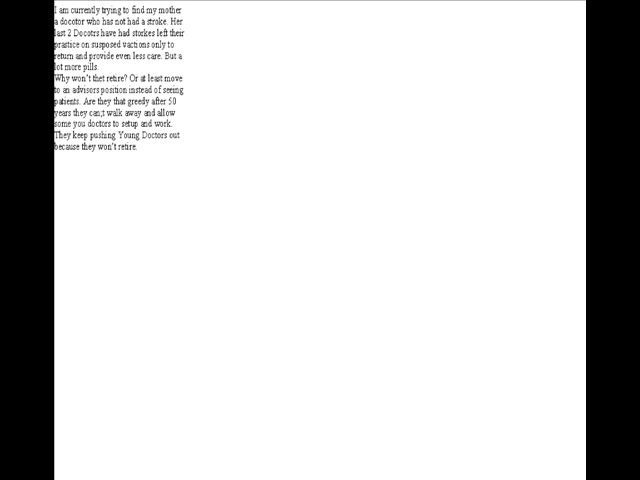